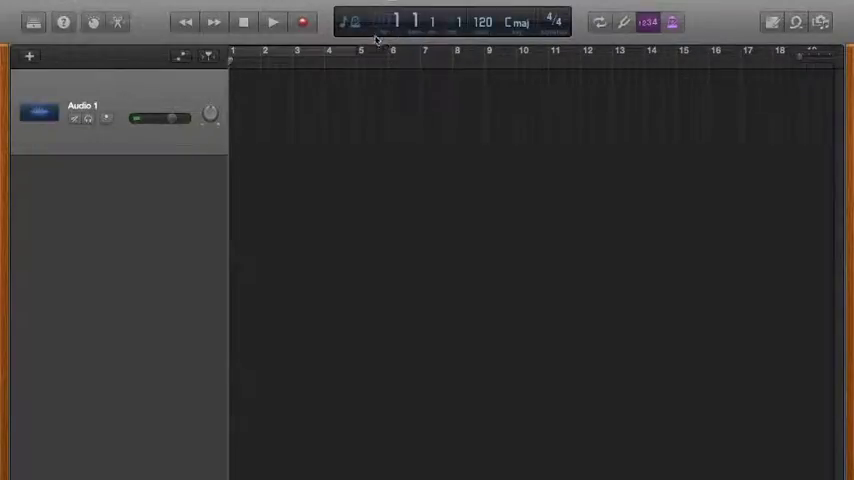
Step: Set the tempo to 100 BPM, key to G major, keep 4/4 time, and enable the metronome
left_click(352, 22)
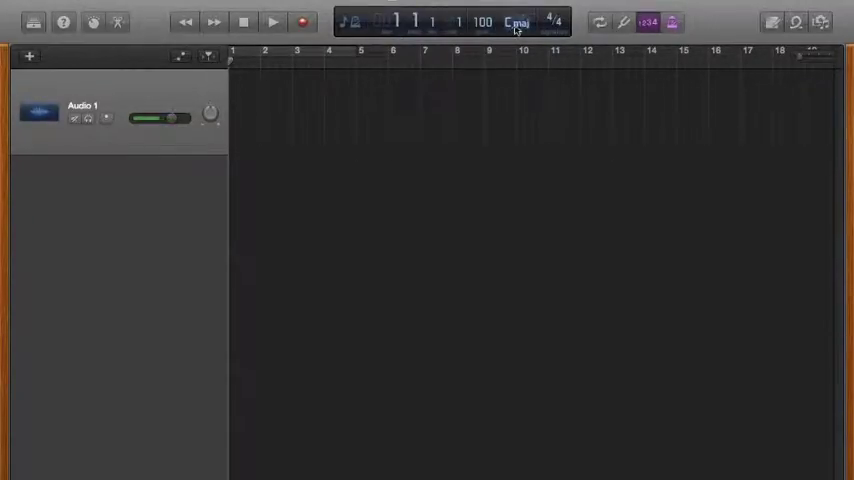
left_click(518, 22)
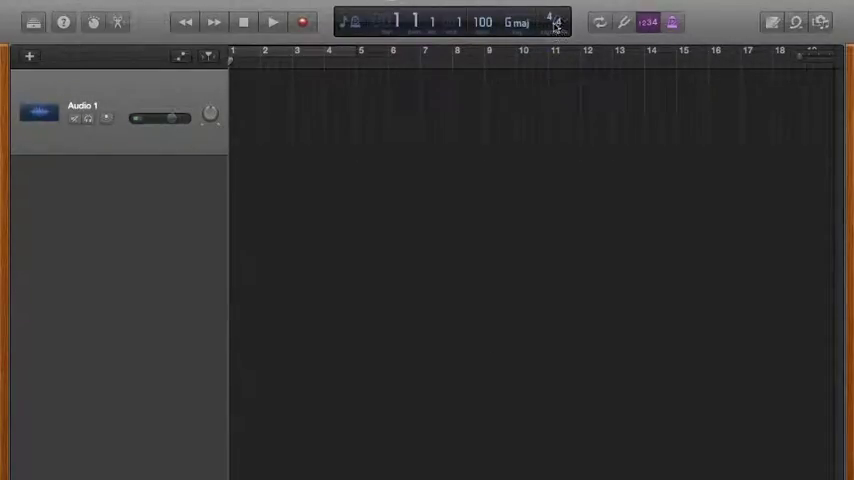
left_click(556, 22)
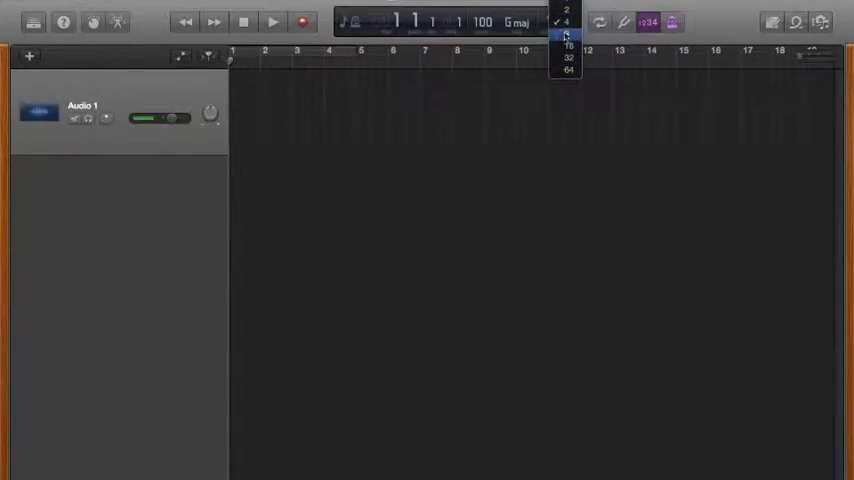
left_click(568, 36)
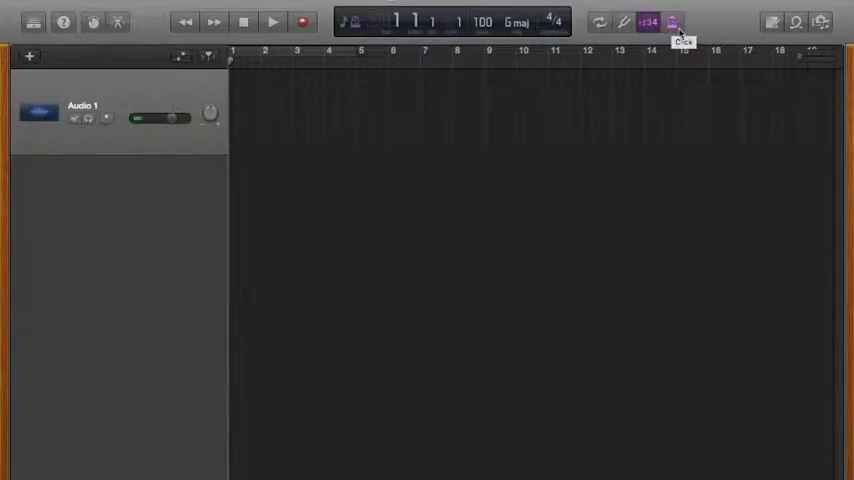
left_click(672, 20)
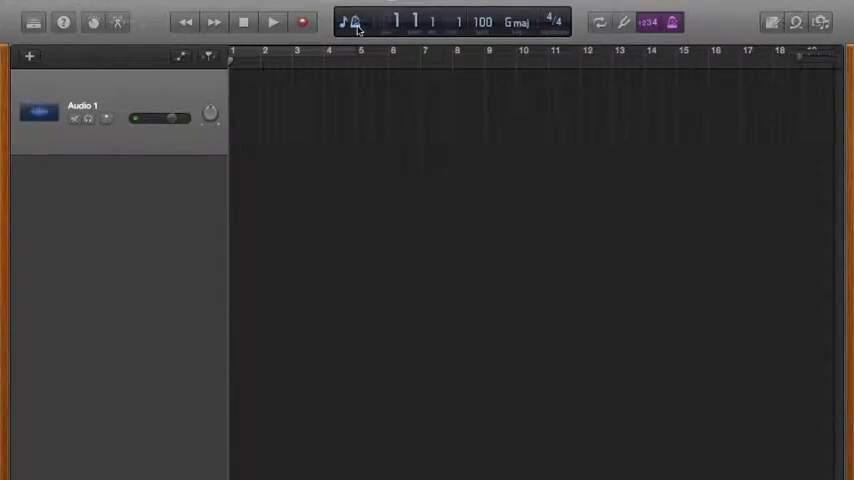
Step: Switch the LCD and ruler to clock time and play briefly to about five seconds in
left_click(352, 22)
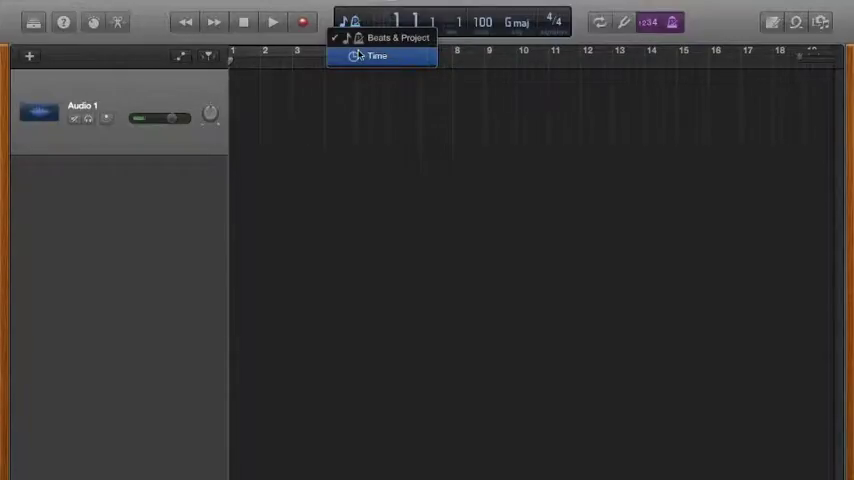
left_click(376, 56)
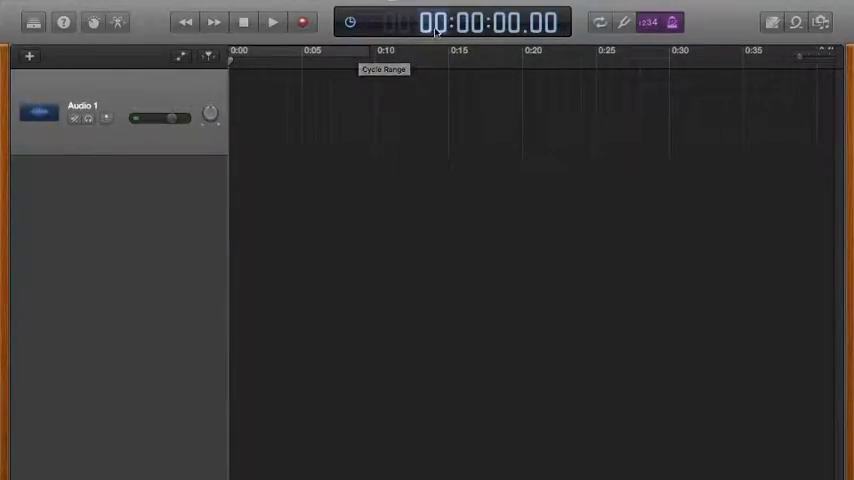
left_click(272, 20)
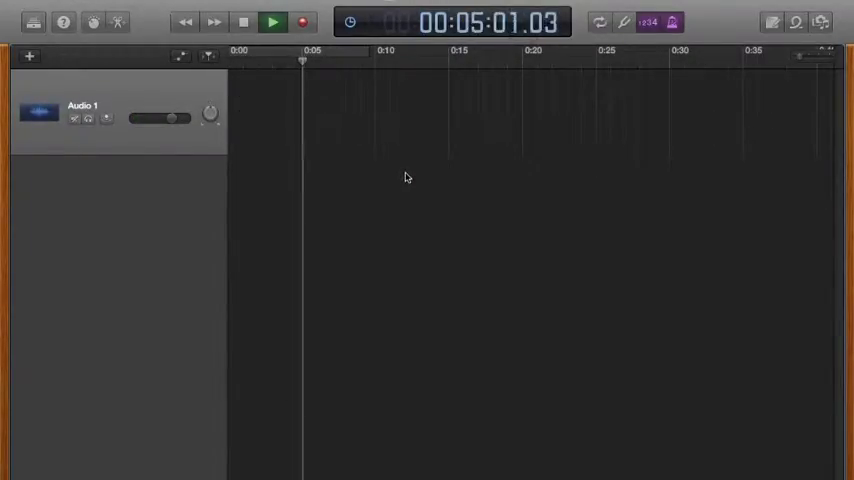
left_click(272, 20)
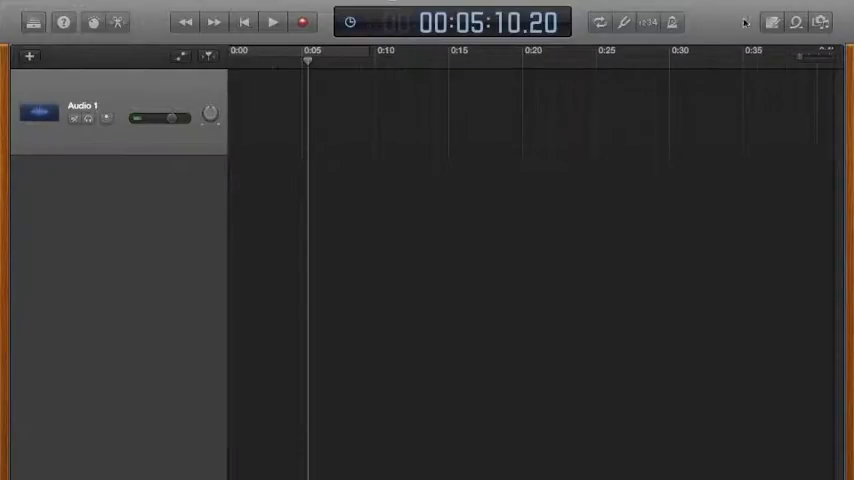
Step: Write 'Here your project' in the Note Pad, close it, and show the Apple Loops browser
left_click(772, 22)
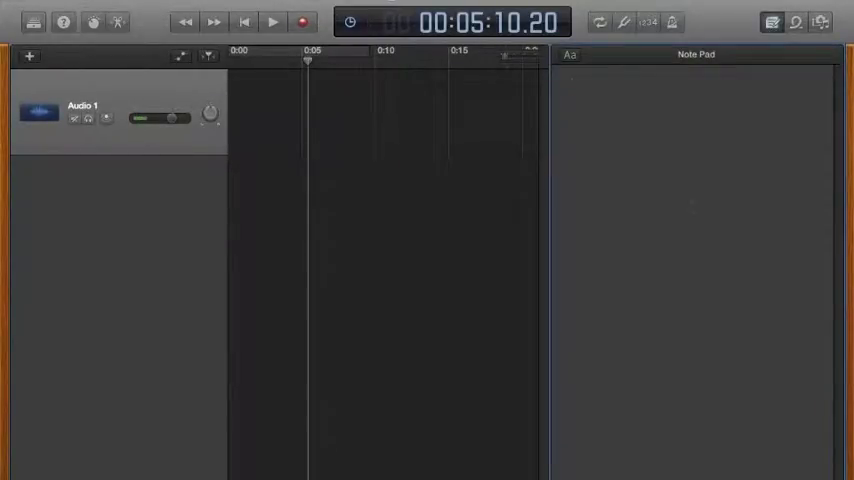
type("Here you can write notes about yo")
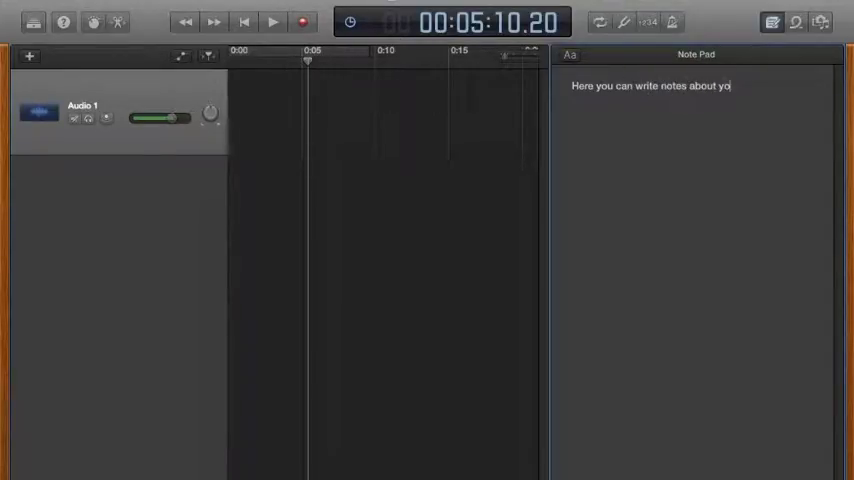
type("ur project.")
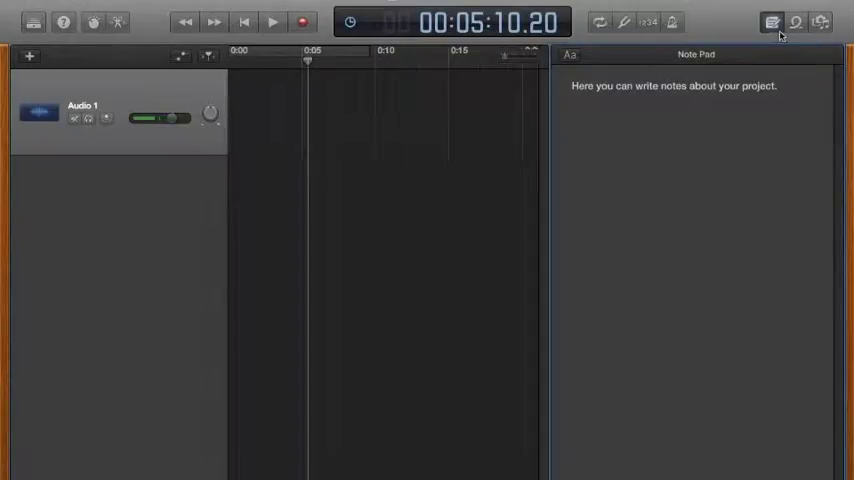
left_click(772, 22)
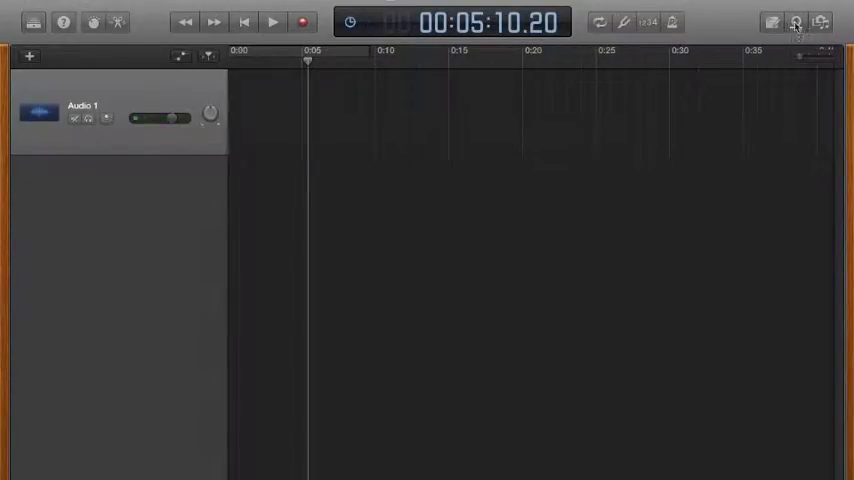
left_click(796, 22)
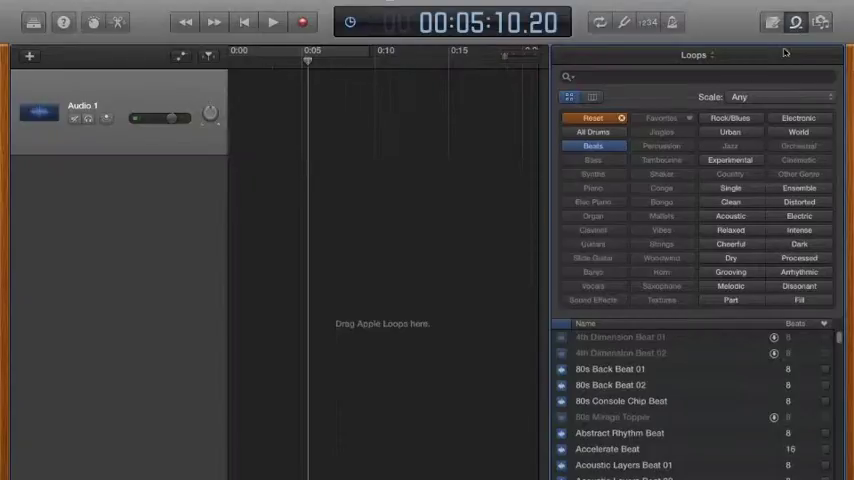
mouse_move(660, 146)
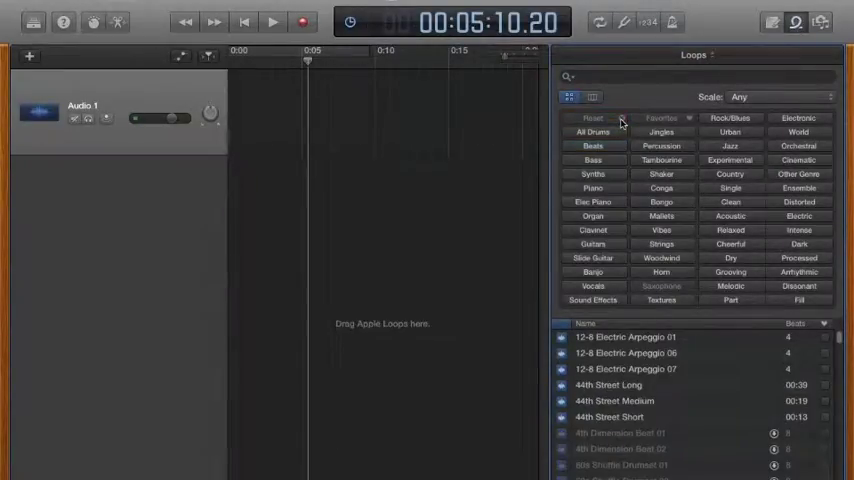
mouse_move(664, 210)
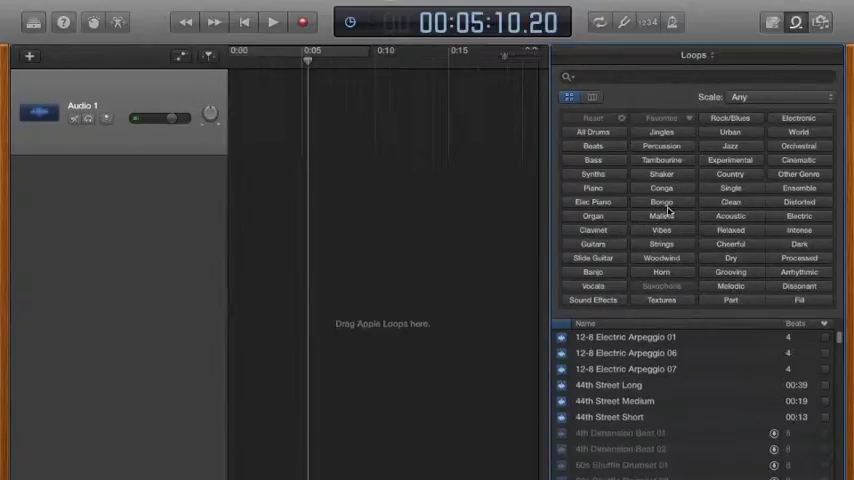
Step: Filter loops to Shaker, add Big Maracas 02 as a new track, then switch to the media browser
left_click(660, 174)
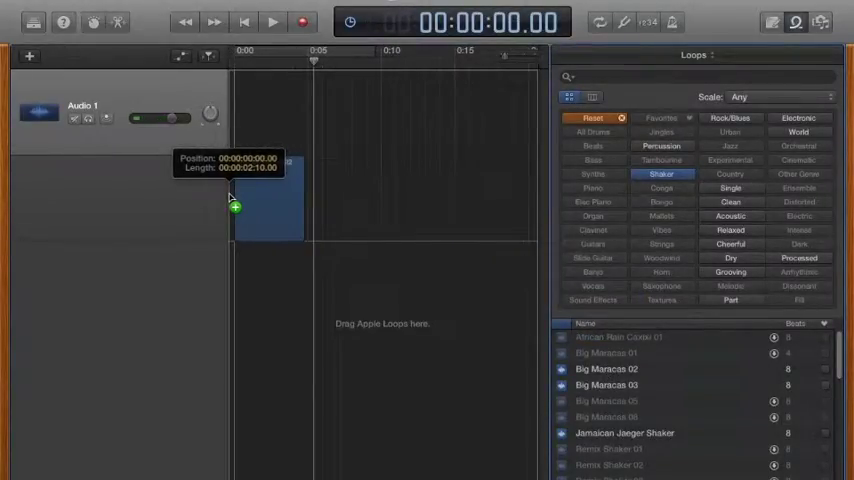
left_click_drag(606, 368, 264, 200)
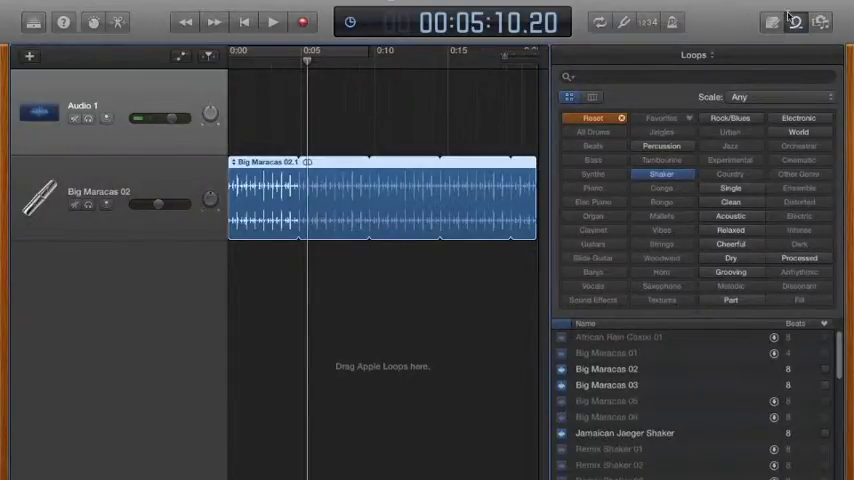
left_click(820, 22)
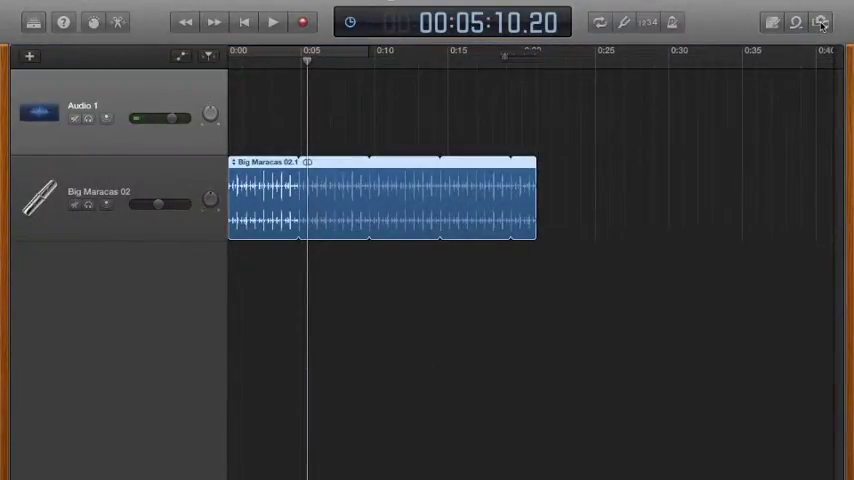
left_click(820, 22)
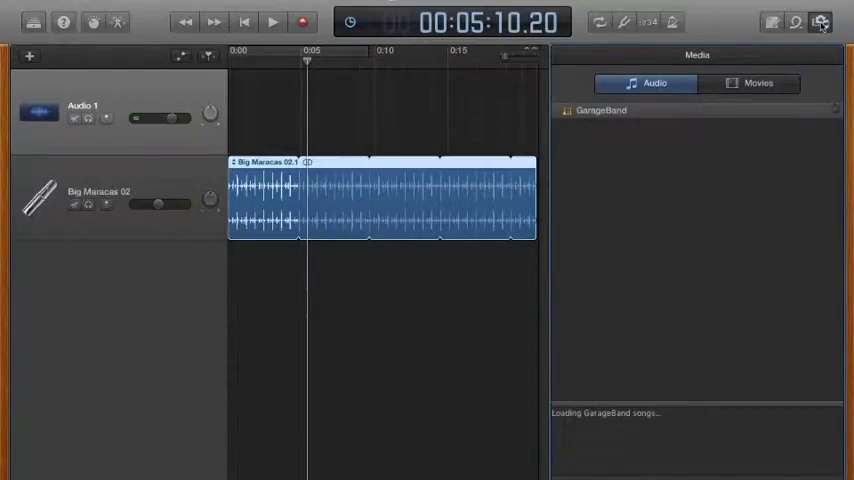
Step: Close the media browser, leaving only the Big Maracas 02 track timeline in view
left_click(820, 22)
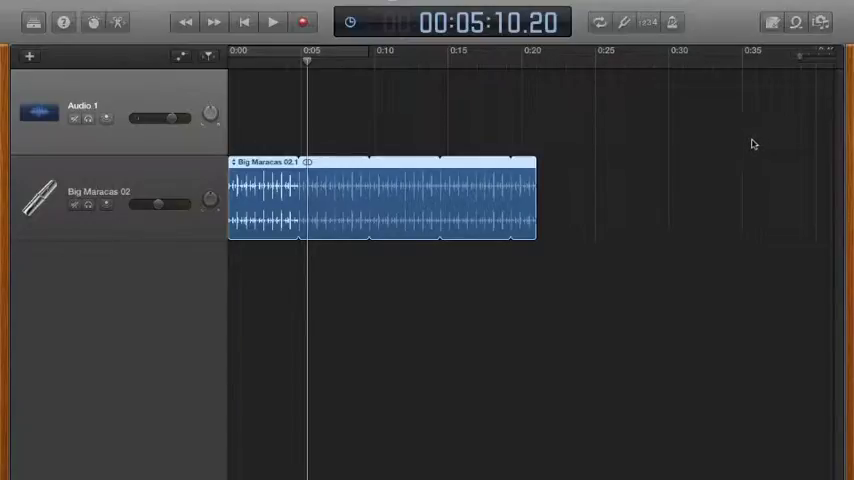
mouse_move(360, 64)
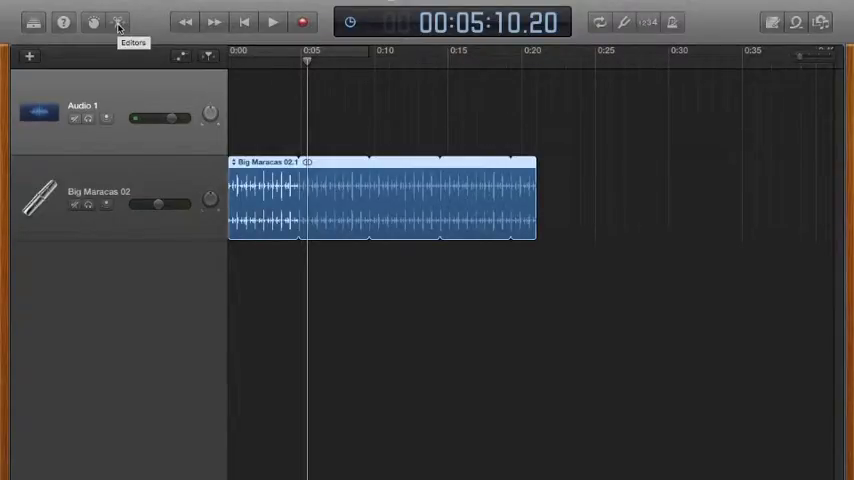
Step: Move the playhead to about 0:01 and show the Audio 1 track's smart controls with compressor and EQ
left_click(118, 22)
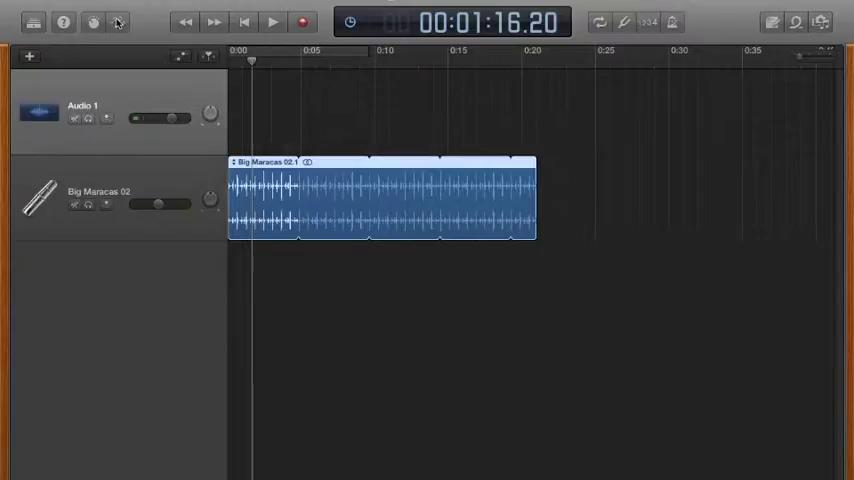
left_click(92, 22)
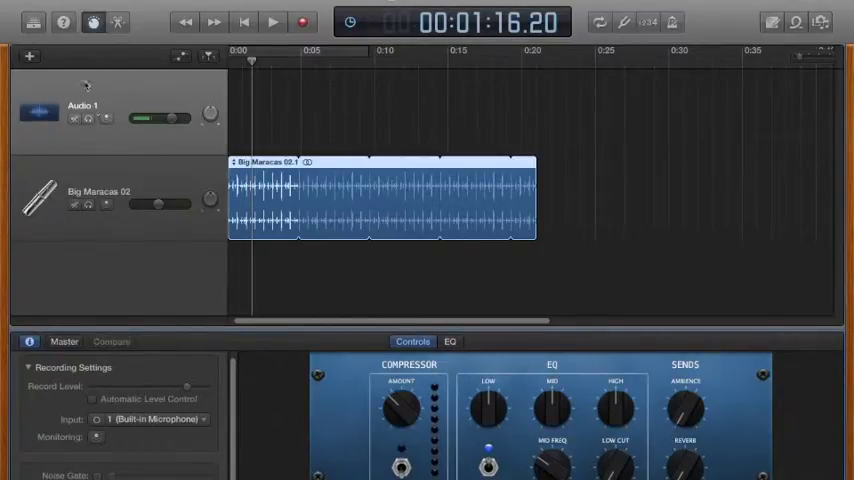
Step: Replace the smart controls with the Library of sound patches beside the tracks
left_click(32, 22)
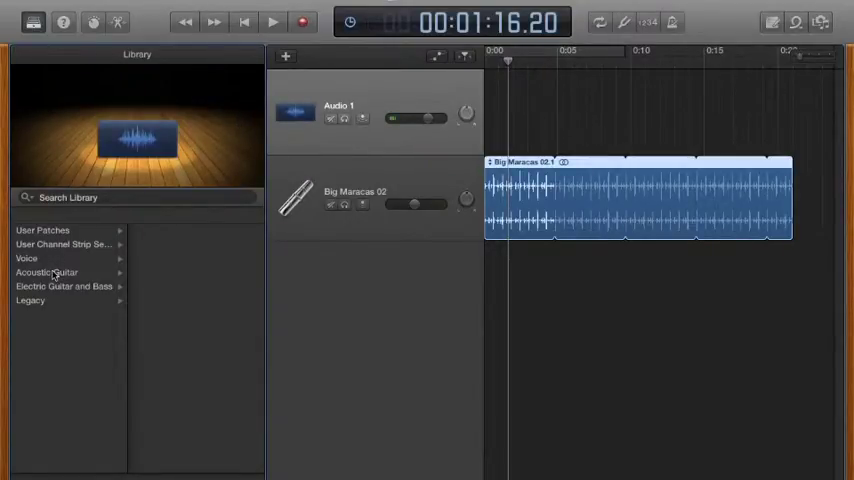
Step: Browse the Voice patches, close the Library, and turn on Quick Help
left_click(28, 258)
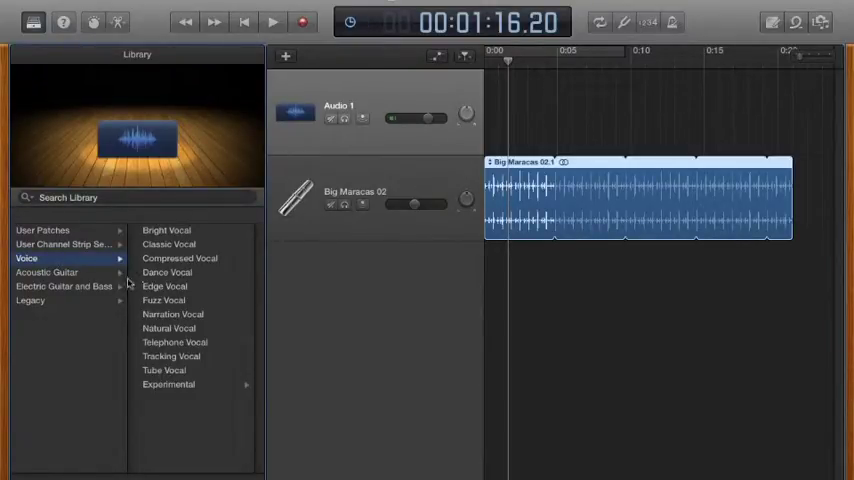
left_click(46, 272)
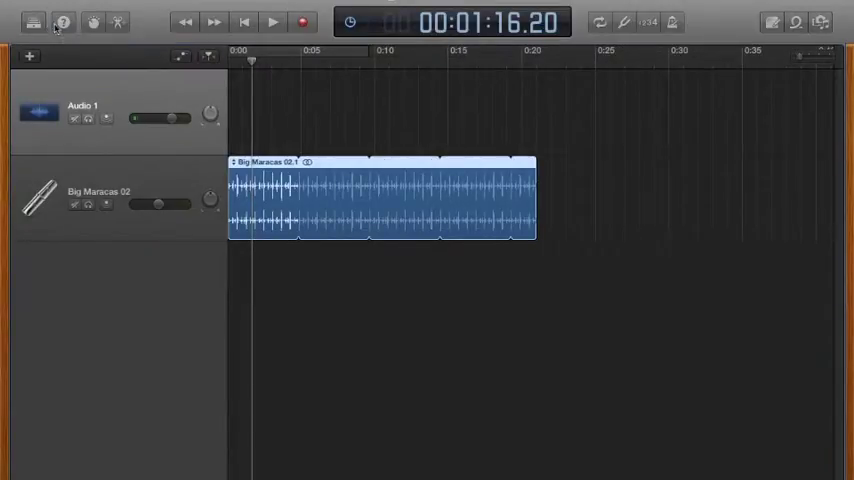
left_click(62, 22)
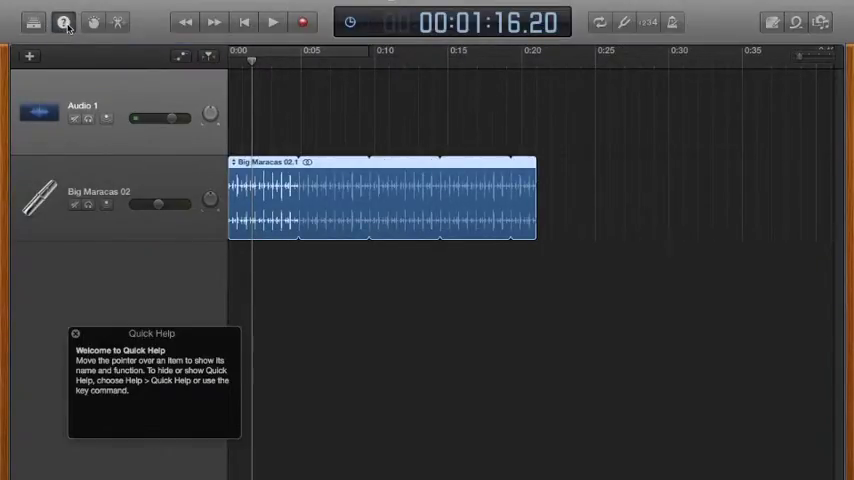
mouse_move(116, 148)
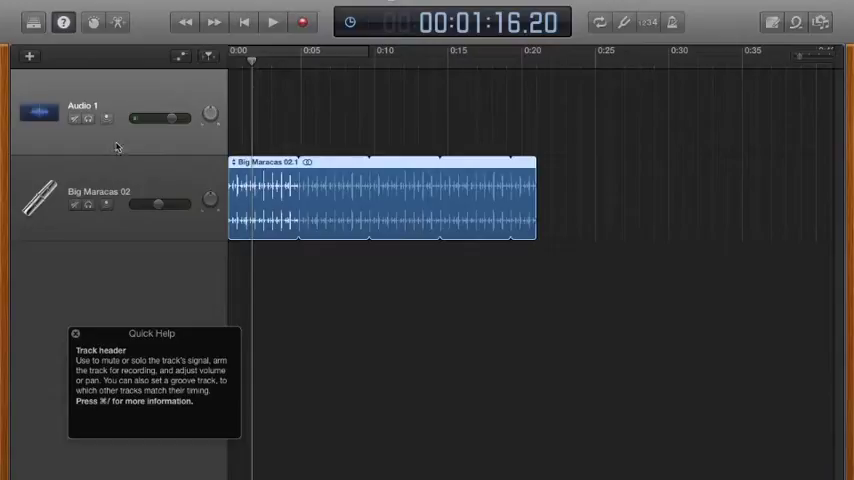